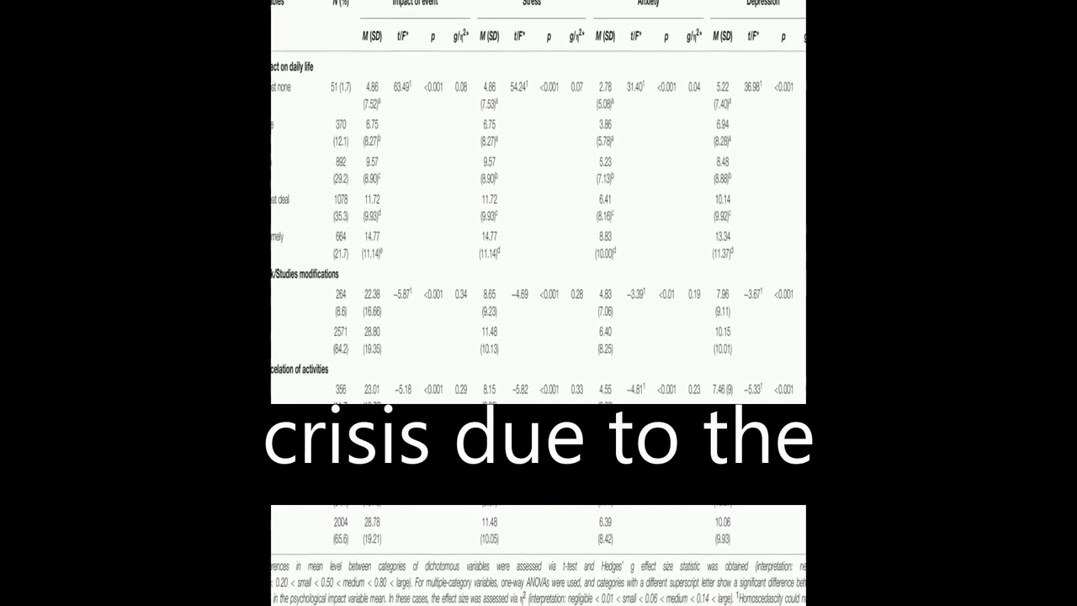
scroll("up", 3)
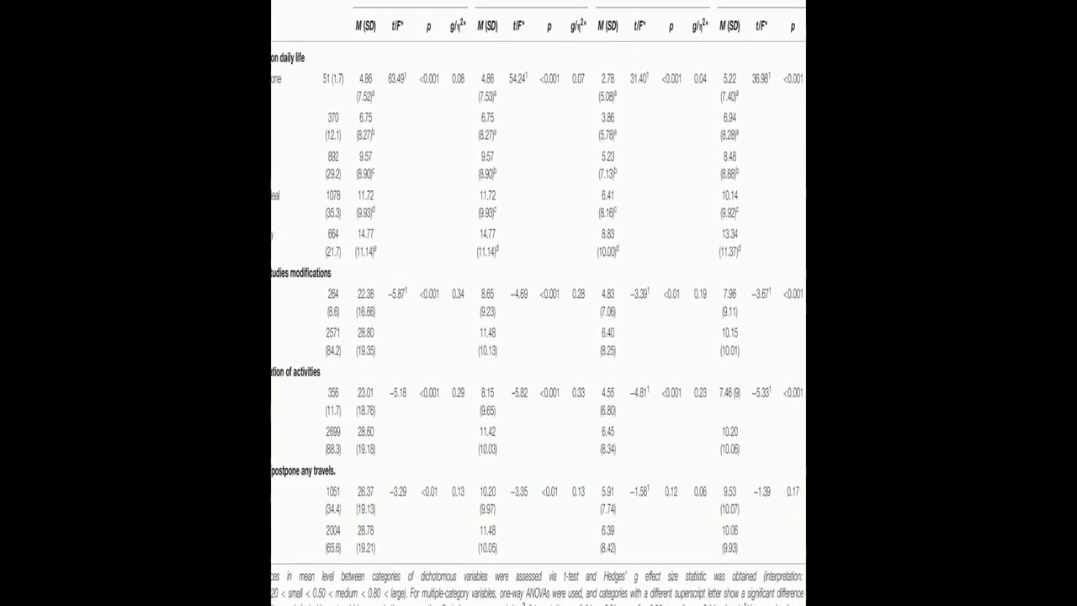